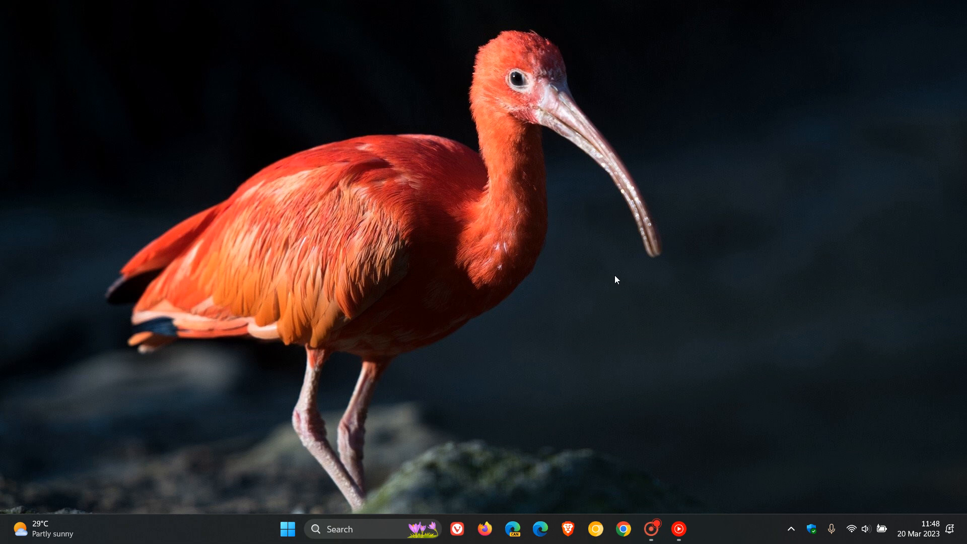
pyautogui.moveTo(287, 529)
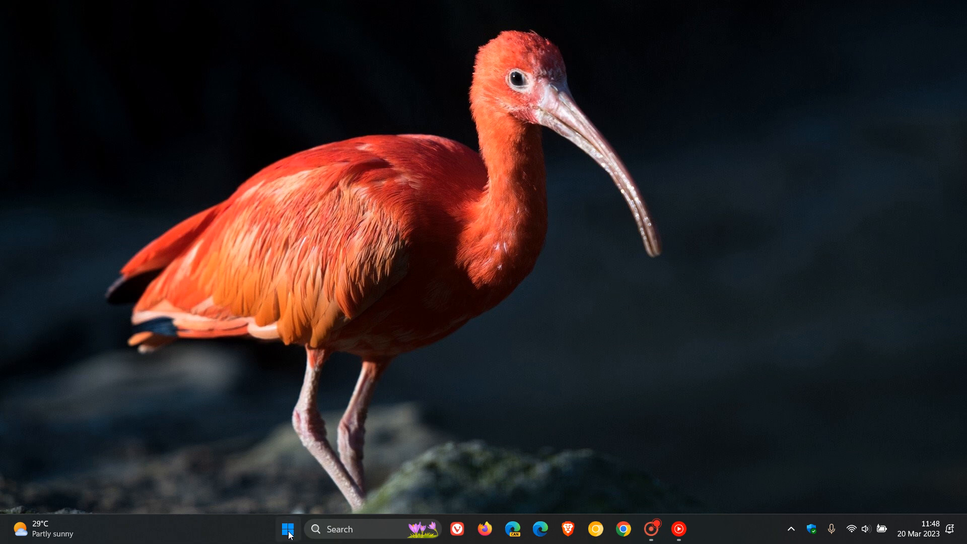
# Open the Start menu to reach Settings and the Windows Update history page.
pyautogui.click(692, 529)
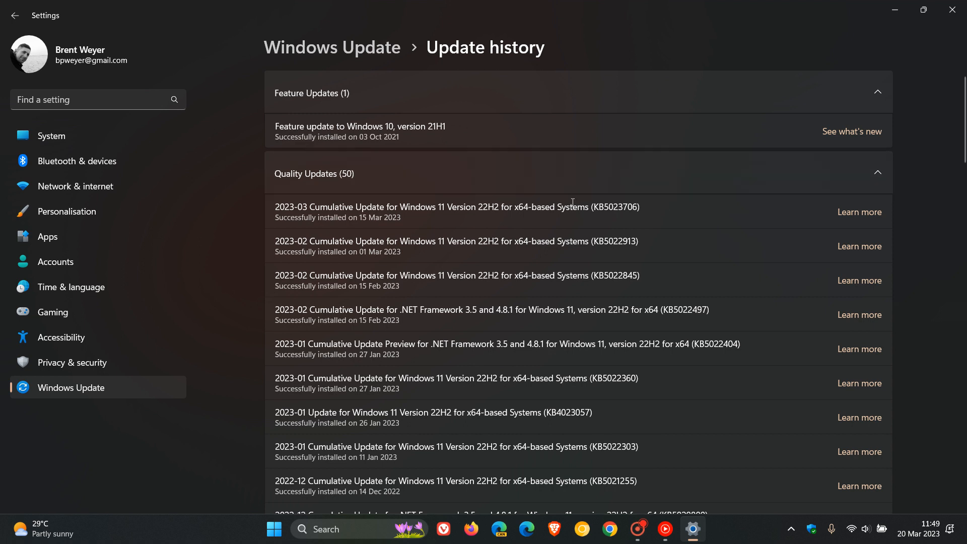
pyautogui.moveTo(685, 211)
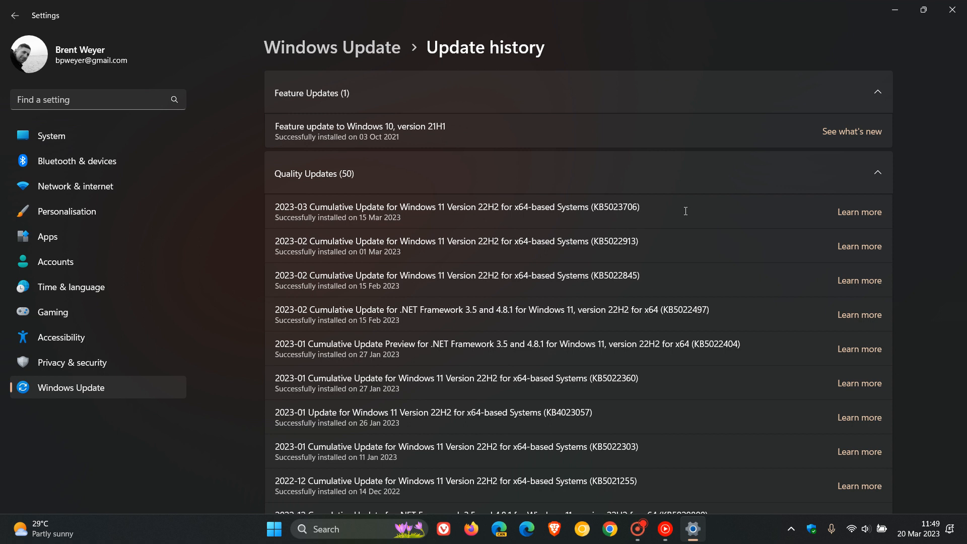
pyautogui.moveTo(661, 218)
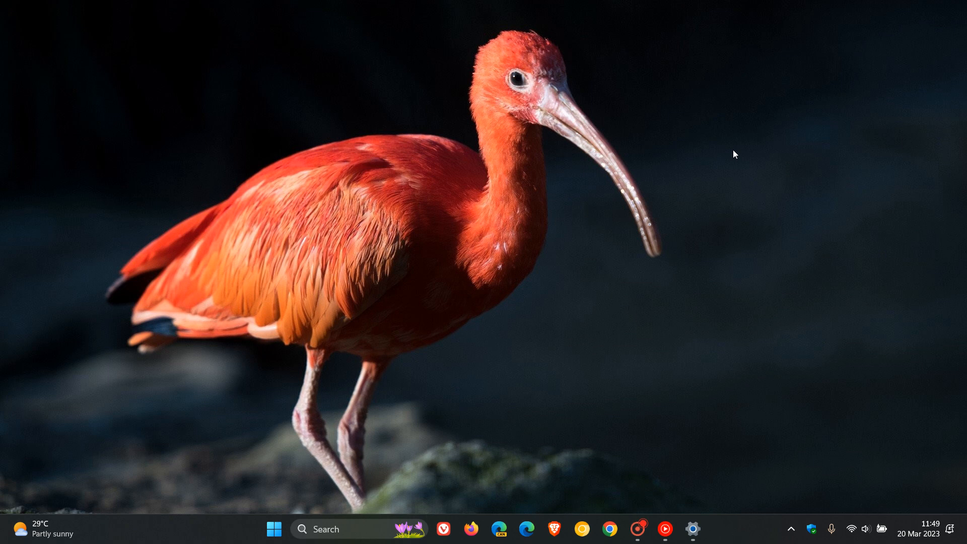
pyautogui.moveTo(687, 504)
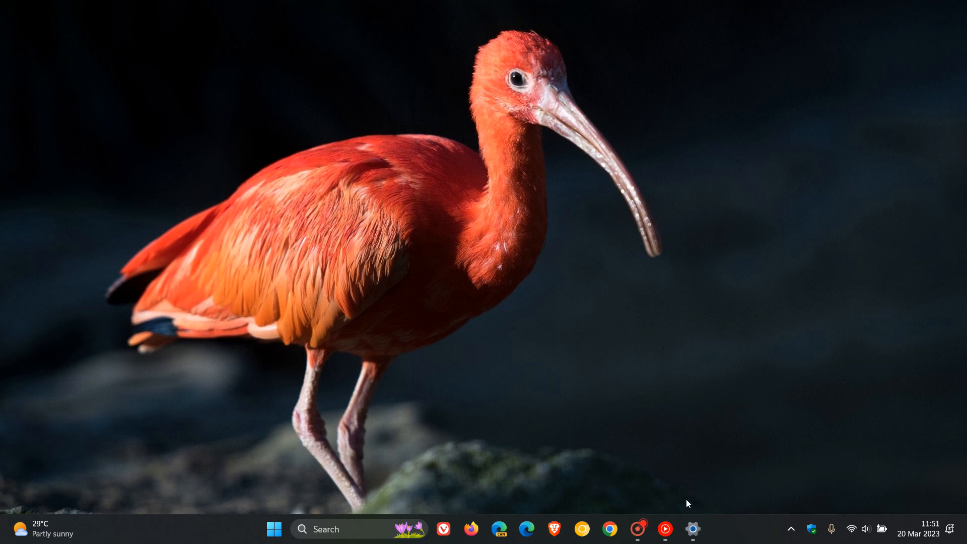
# Restore the Settings window from the taskbar to show the installed updates list.
pyautogui.click(693, 529)
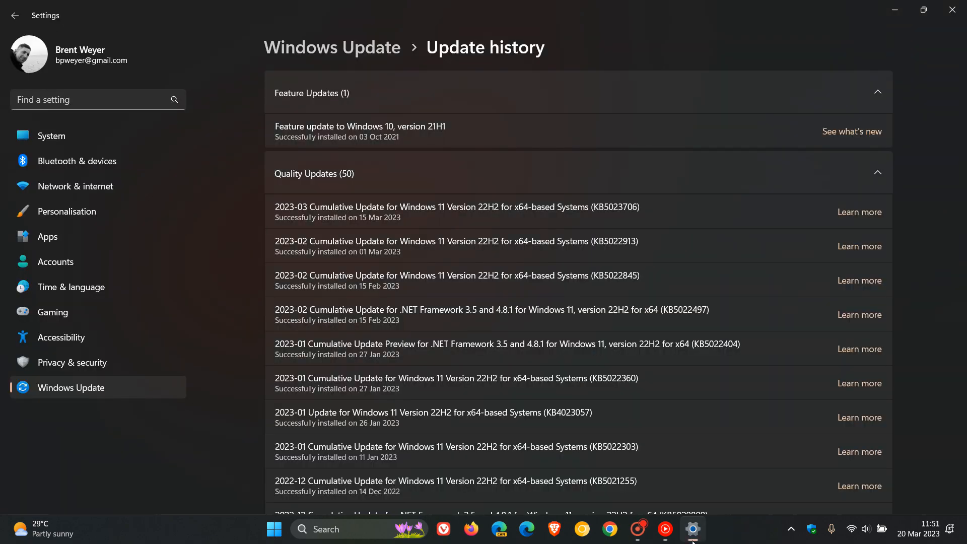
# Scroll to the end of Update history and open Uninstall updates, listing KB5022497, KB5012170 and KB5023706.
pyautogui.scroll(-3)
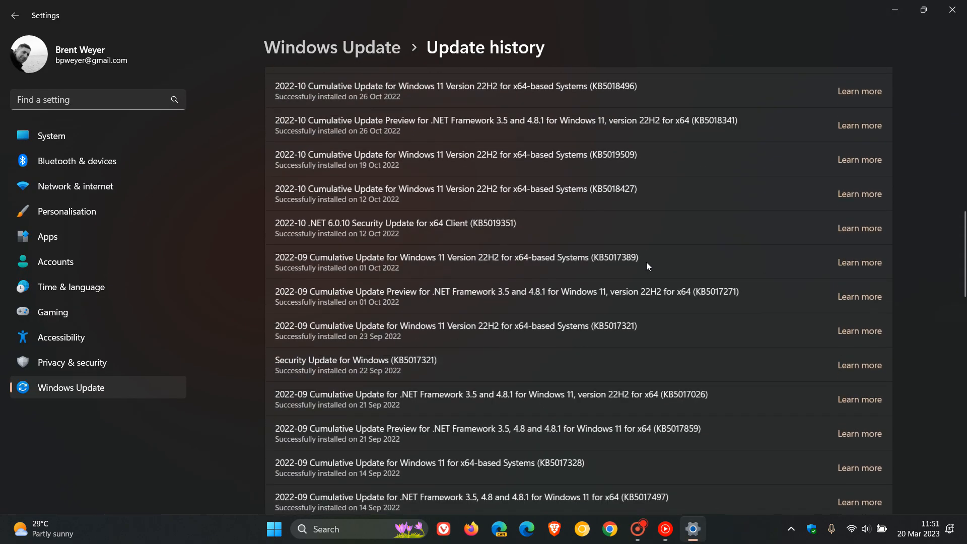
pyautogui.scroll(-3)
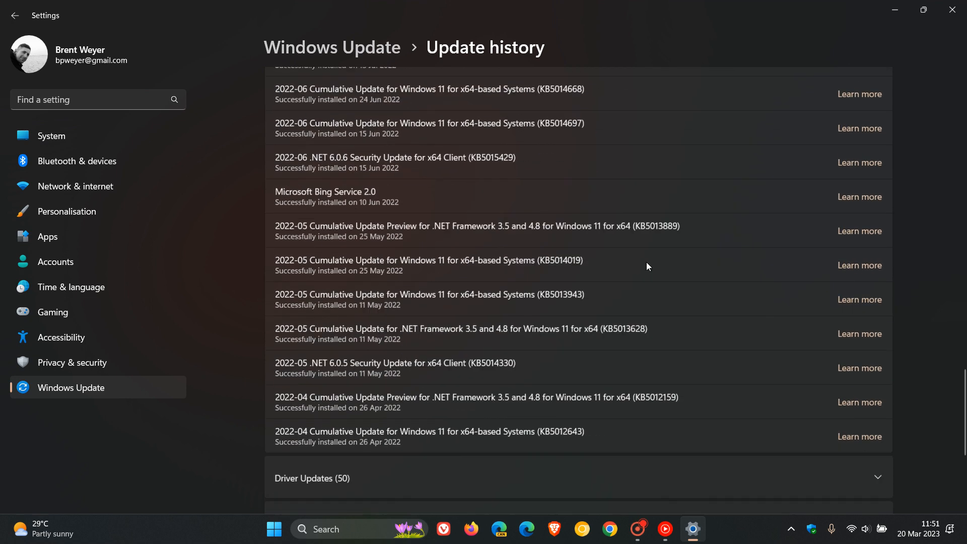
pyautogui.scroll(-3)
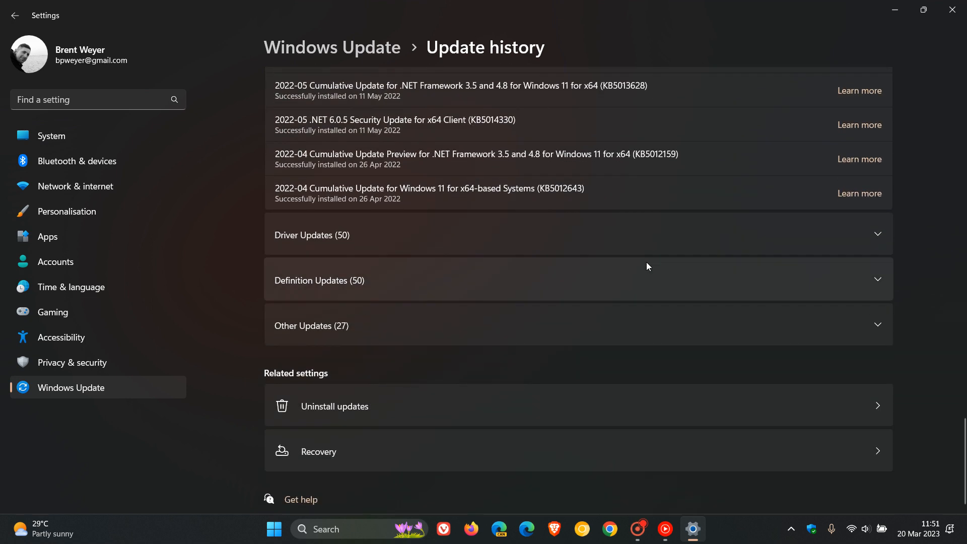
pyautogui.click(333, 406)
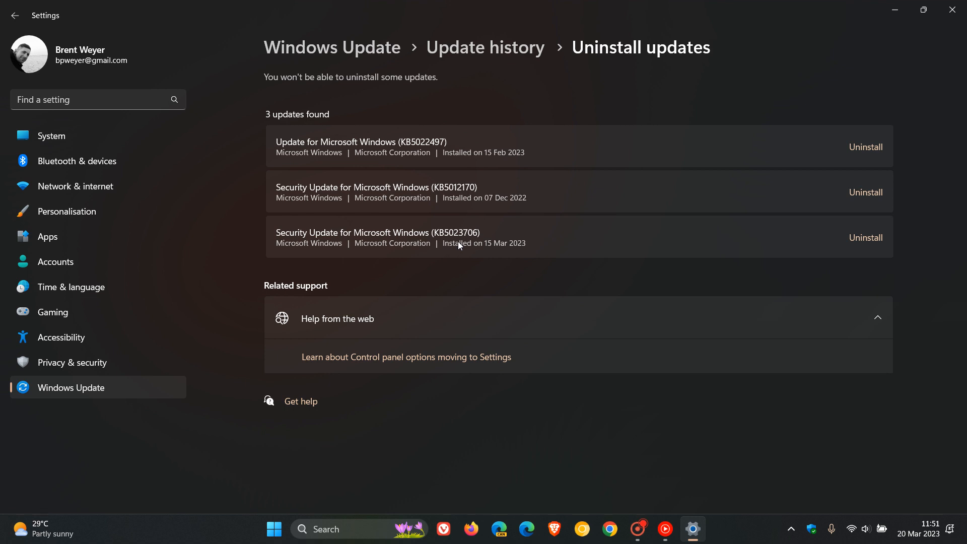
pyautogui.moveTo(930, 208)
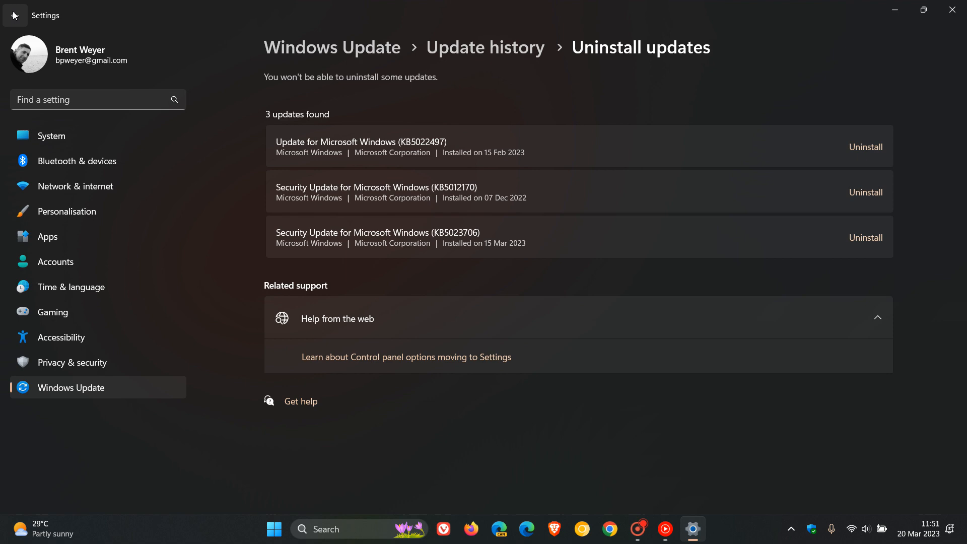
# After reviewing KB5022497, KB5012170 and KB5023706, go back to Update history.
pyautogui.click(15, 14)
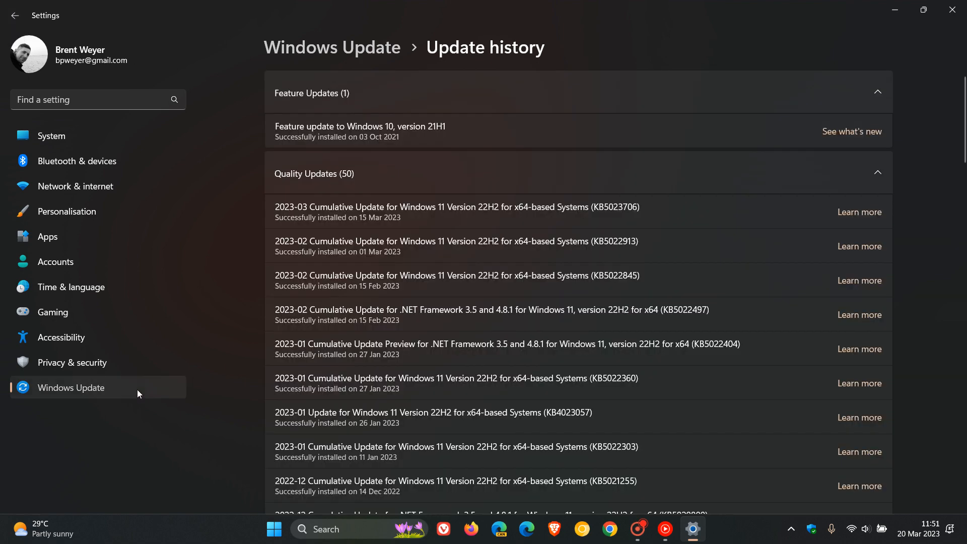
# Return to the main Windows Update page with pause updates, then minimize Settings.
pyautogui.click(15, 16)
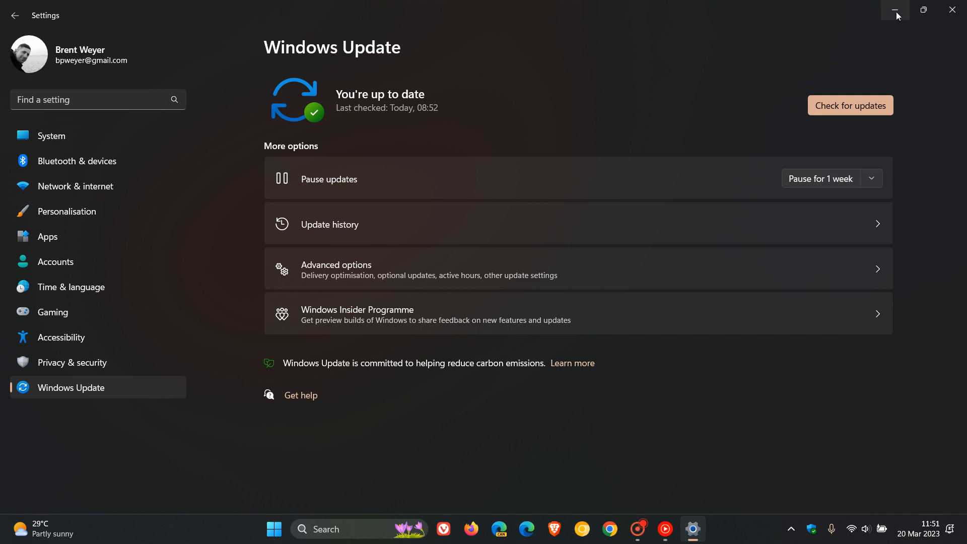
pyautogui.click(896, 11)
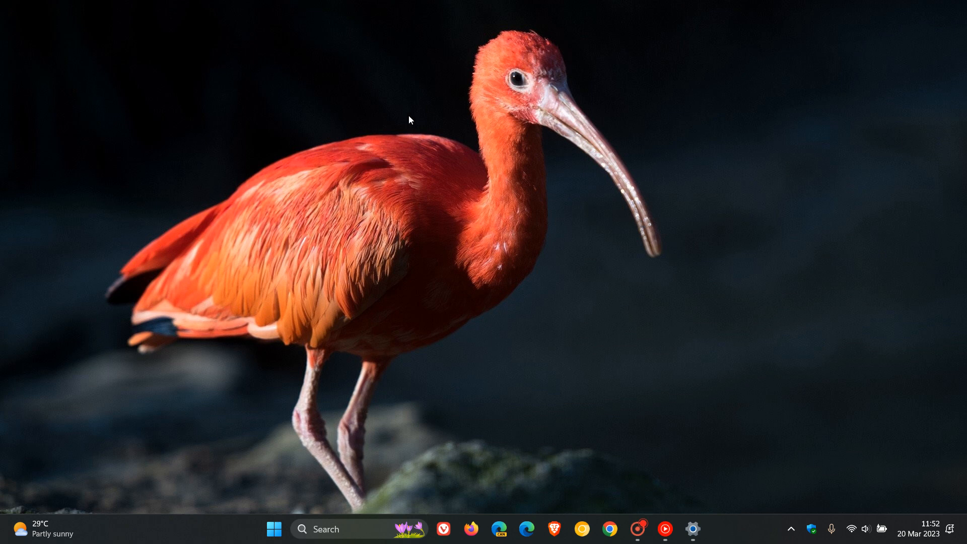
pyautogui.moveTo(590, 231)
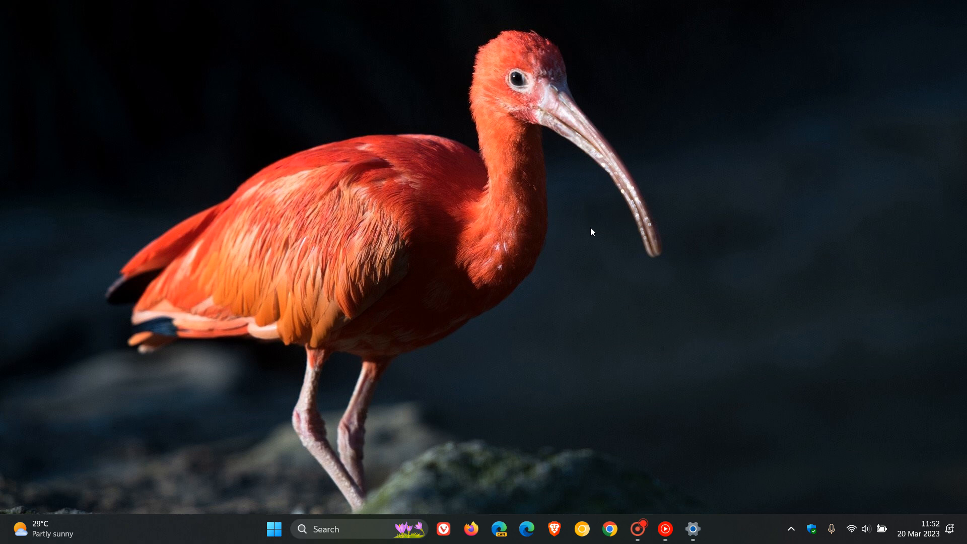
pyautogui.moveTo(611, 209)
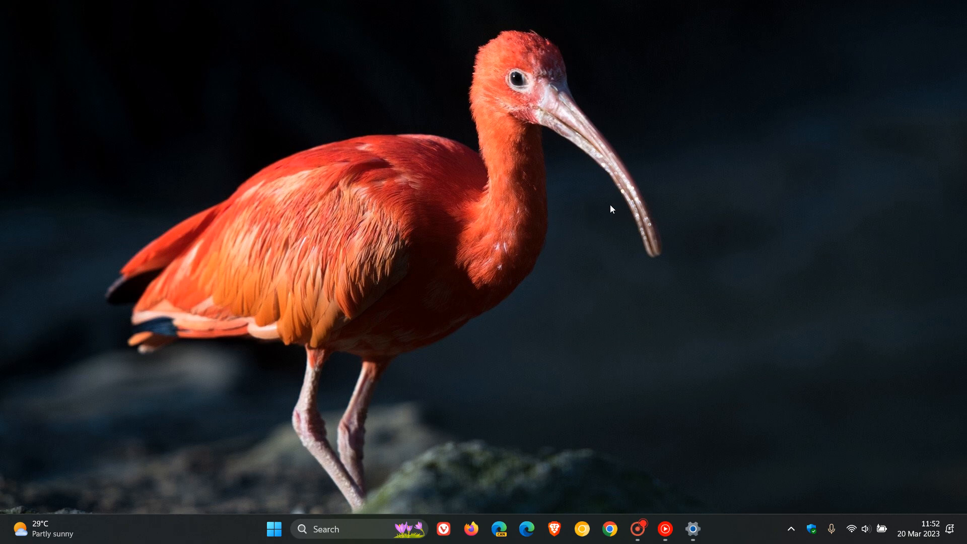